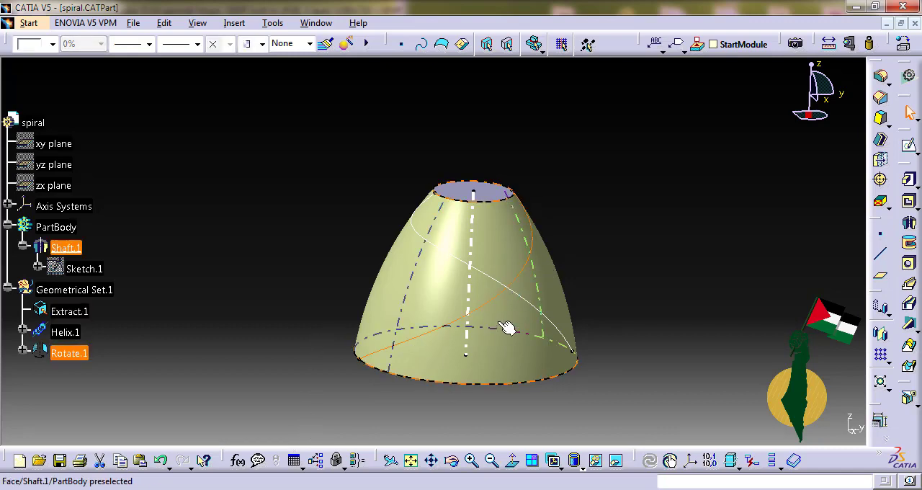
Step: Launch the 'Holes along a curve' macro to show its form with diameter 5, depth 5, blind, V-bottom
click(70, 311)
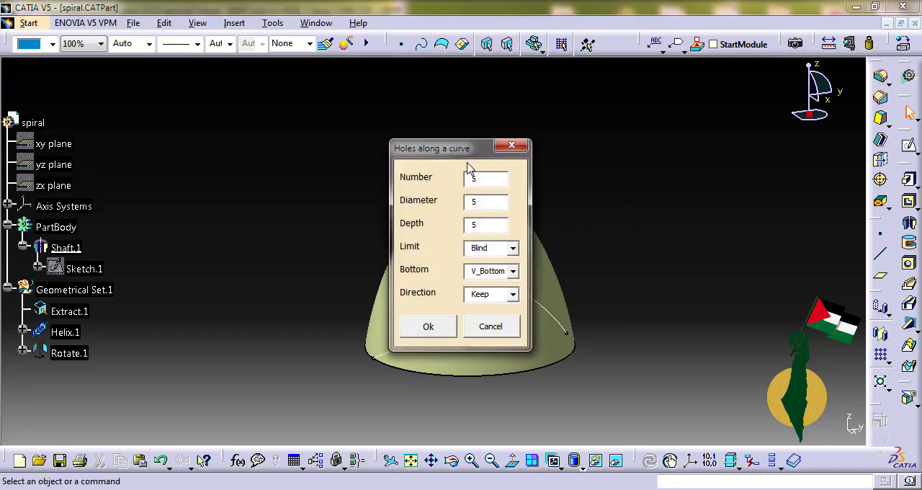
Step: Set Number to 10 in the hole form and run the macro along the helix on the surface
drag(432, 147, 697, 144)
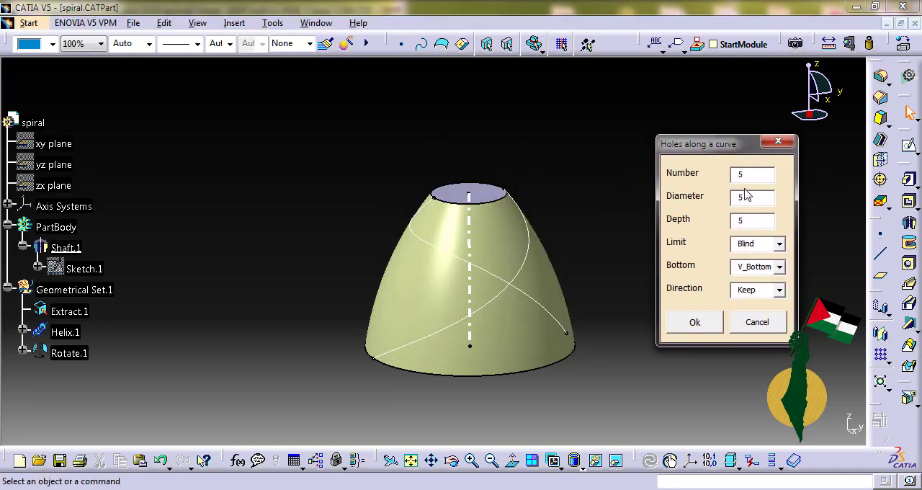
click(752, 175)
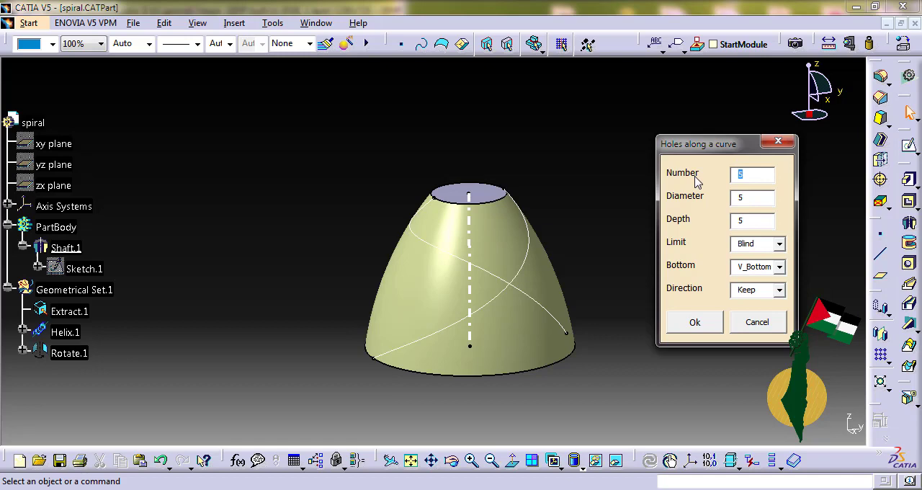
text(10)
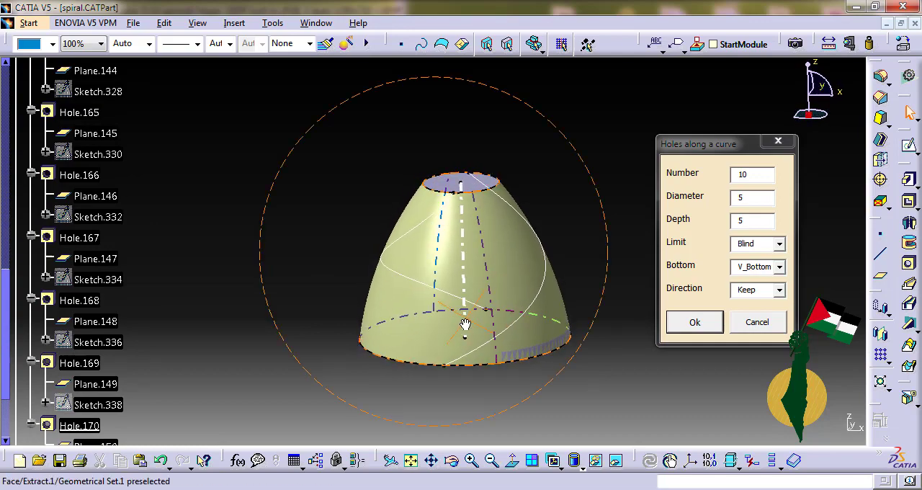
click(695, 321)
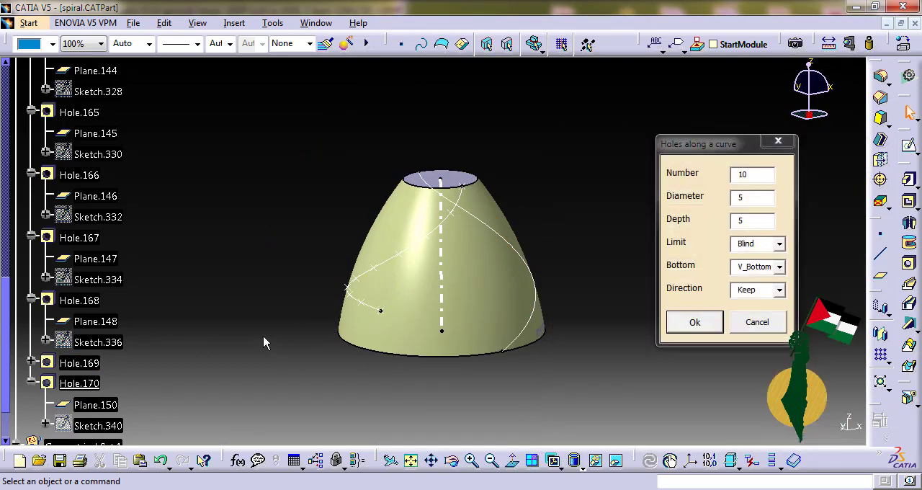
Step: Delete Geometrical Set.18 with children, rerun ten holes on Extract.1/Rotate.1 with Reverse direction, then dismiss the form
click(101, 213)
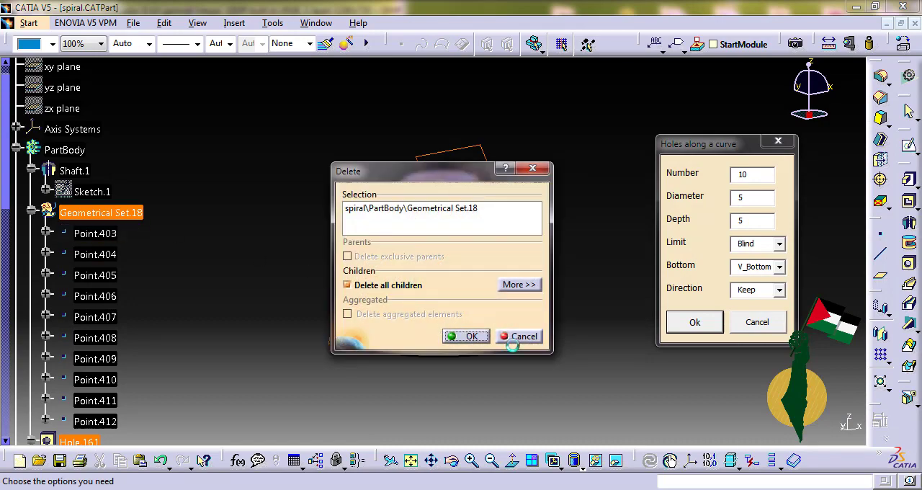
click(467, 336)
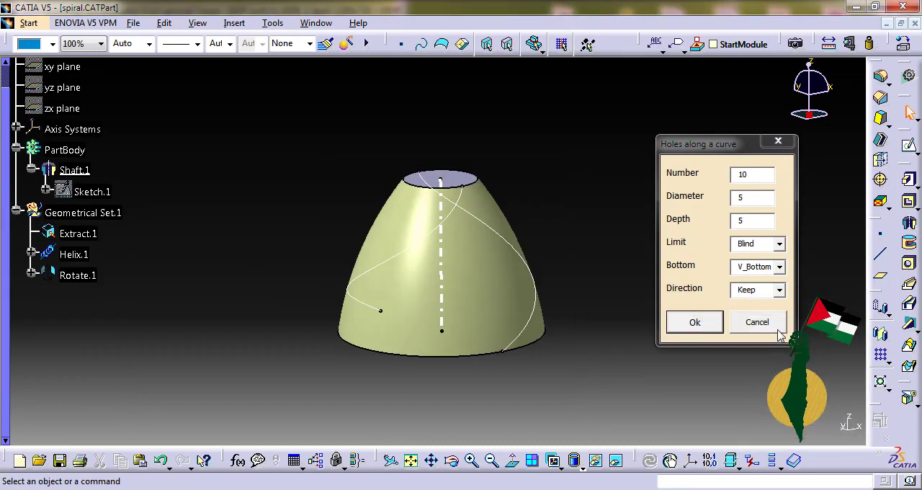
click(756, 288)
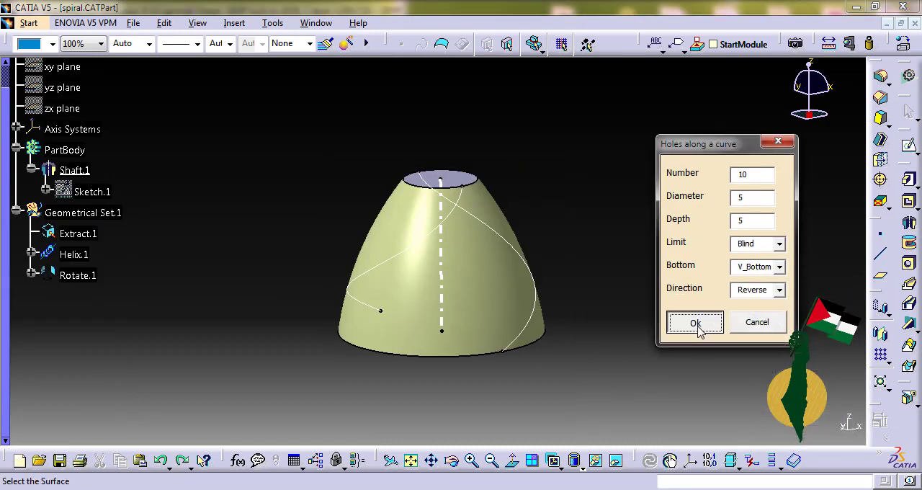
click(78, 233)
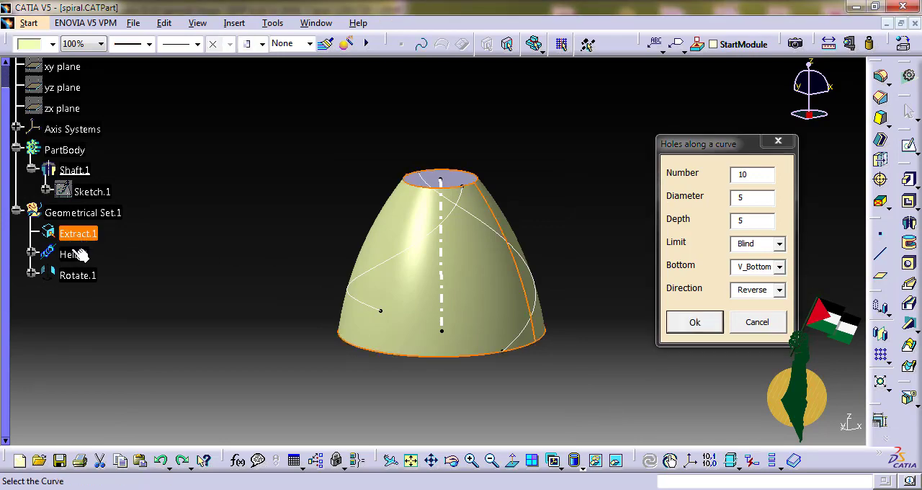
click(694, 321)
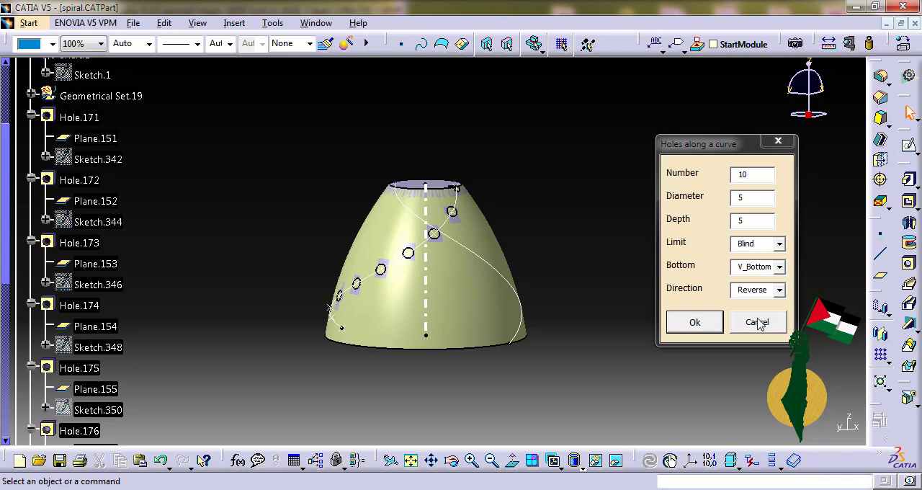
click(758, 323)
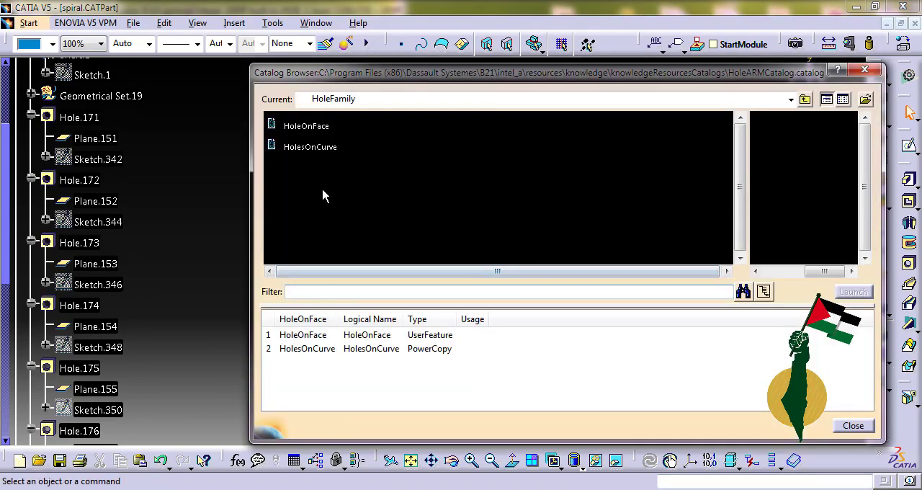
mouse_move(310, 147)
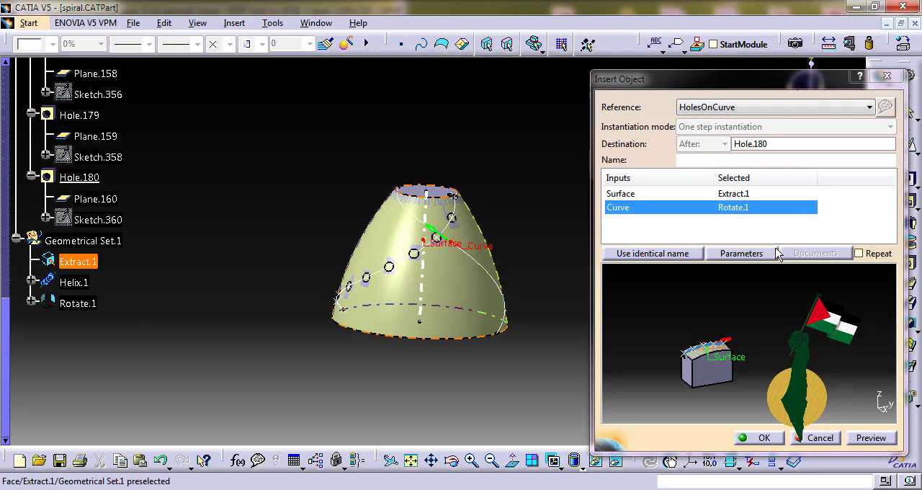
Step: Instantiate HolesOnCurve on Extract.1 and Rotate.1 with Nb = 10, then close the Catalog Browser
click(741, 253)
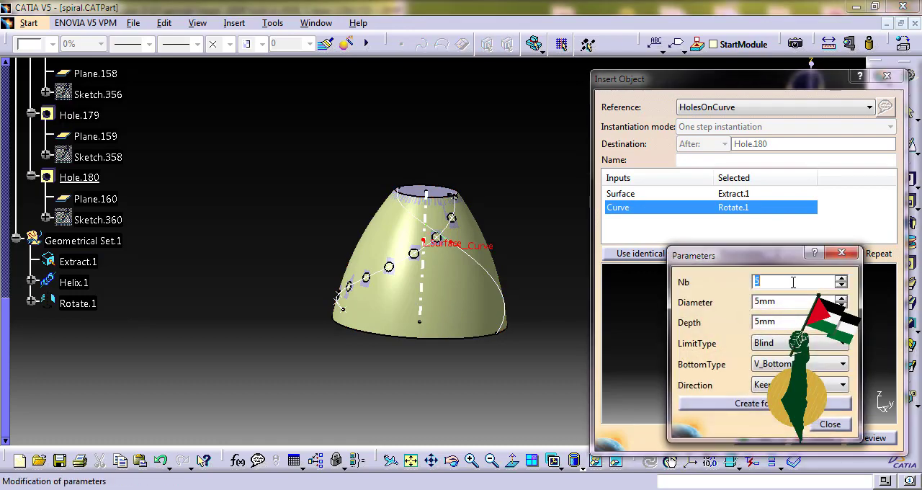
text(10)
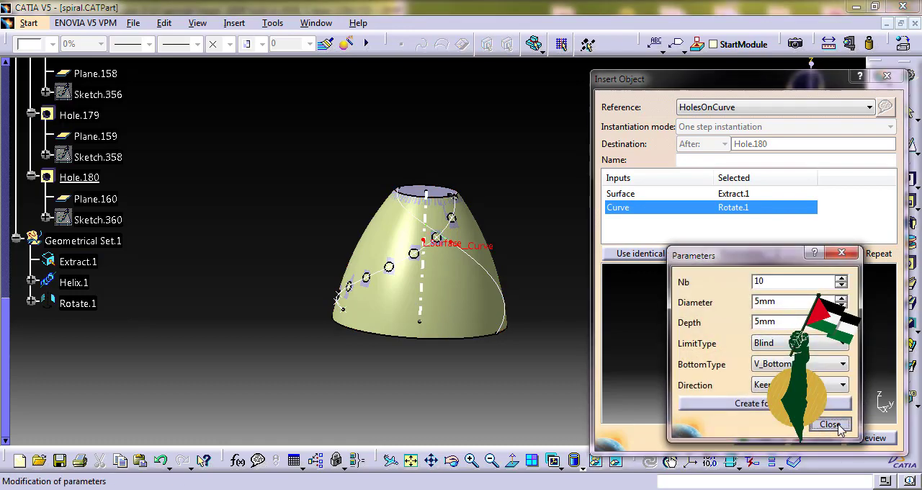
click(833, 423)
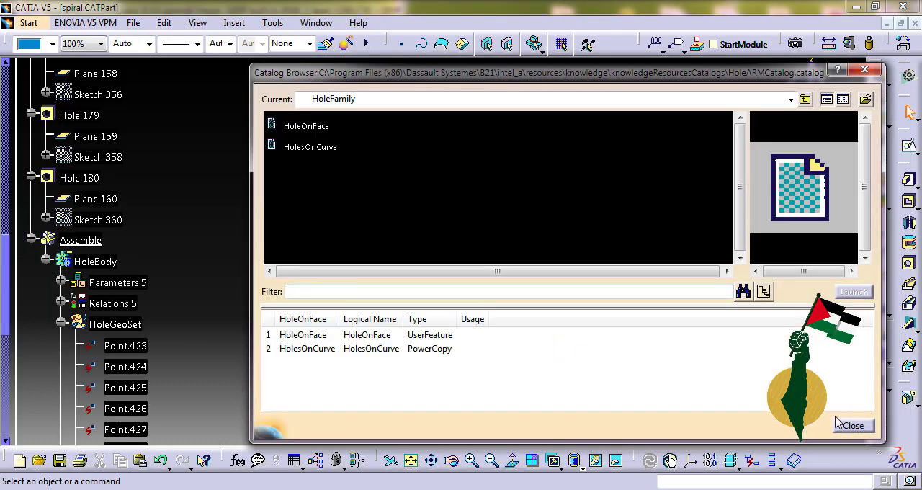
click(851, 426)
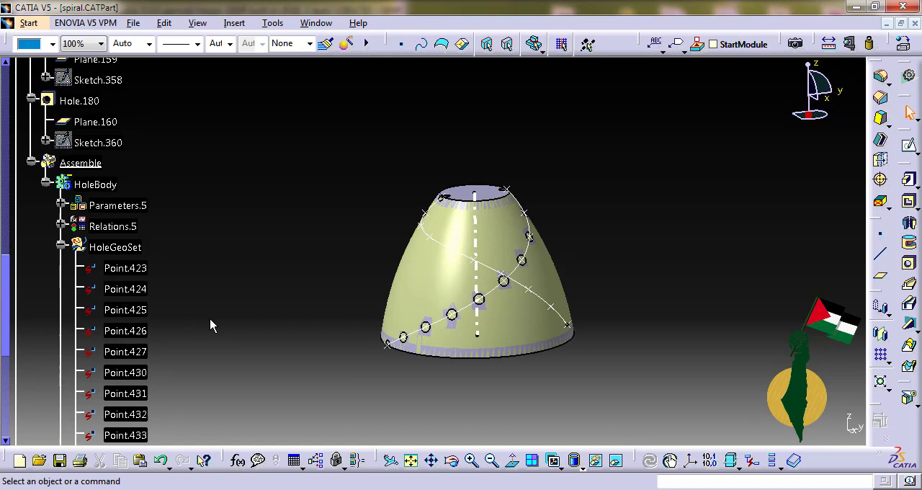
Step: Expand Parameters.5 under HoleBody to show Nb 10, Diameter 5 mm, Depth 5 mm, blind, V-bottom
click(75, 204)
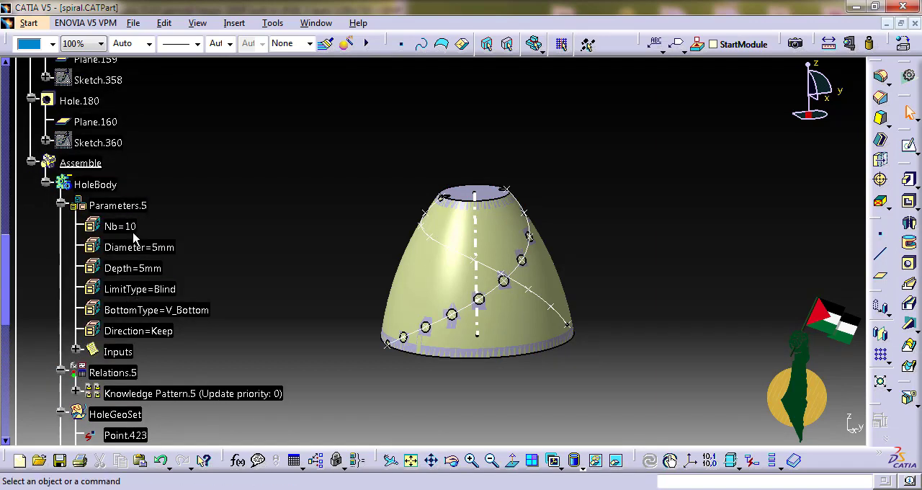
mouse_move(231, 353)
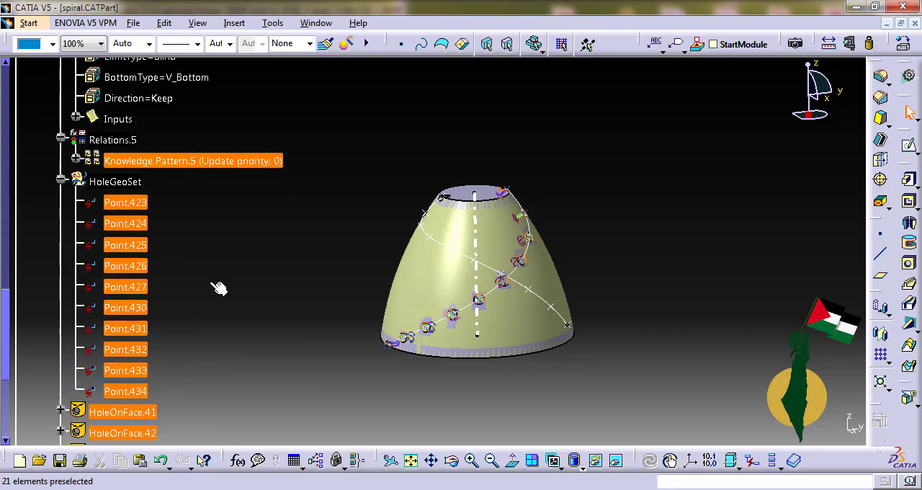
click(199, 345)
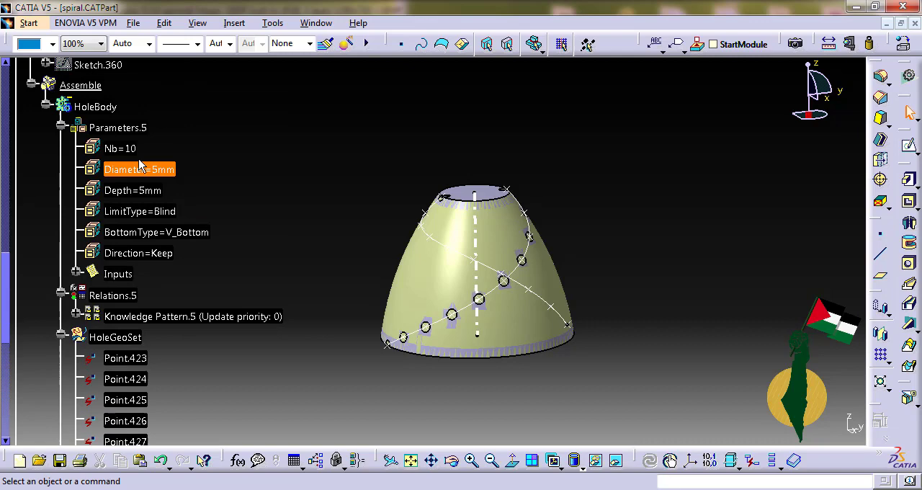
Step: Edit the HoleBody parameters to Nb = 5 and Diameter = 10 mm and check the updated holes
double_click(119, 148)
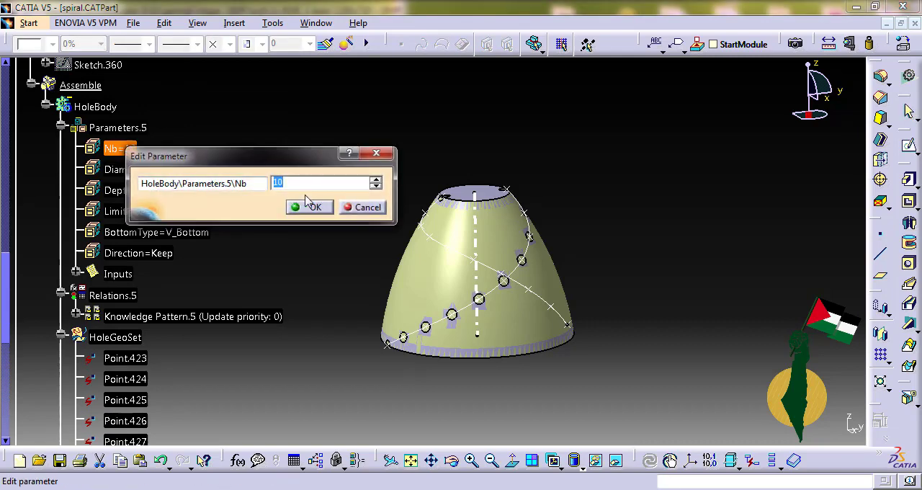
click(315, 207)
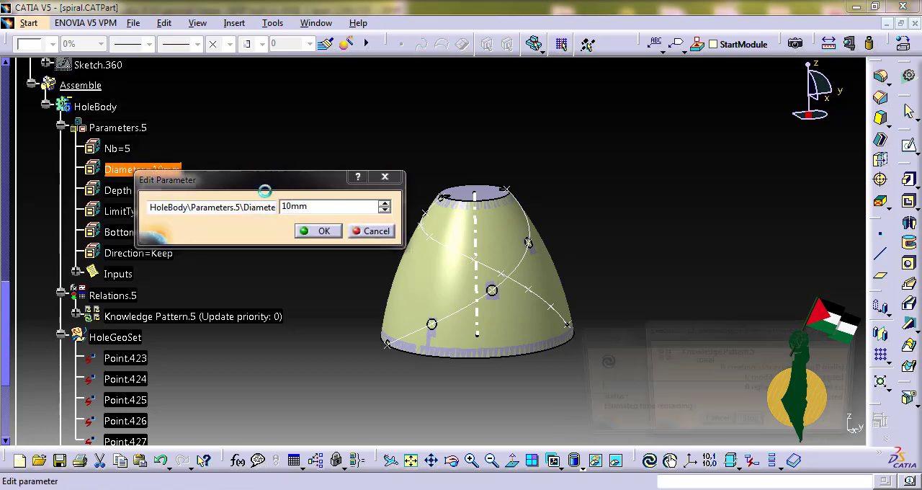
click(318, 231)
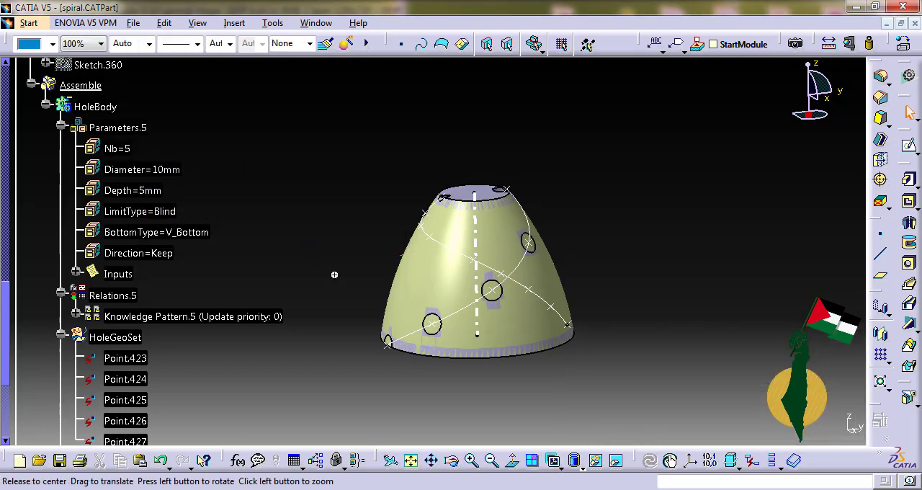
drag(334, 273, 430, 239)
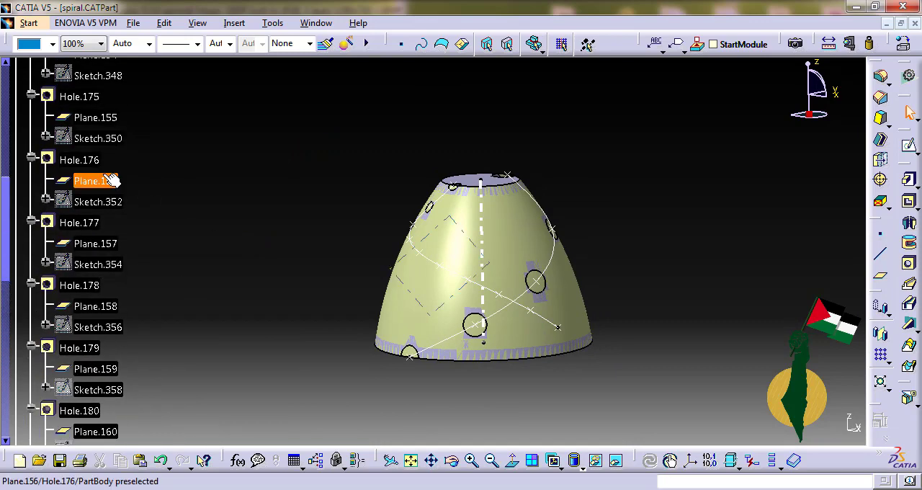
click(79, 159)
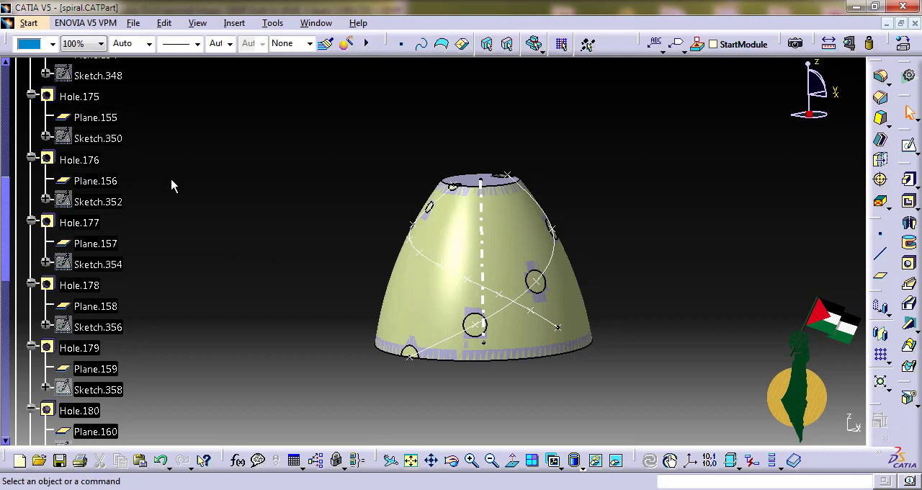
mouse_move(248, 211)
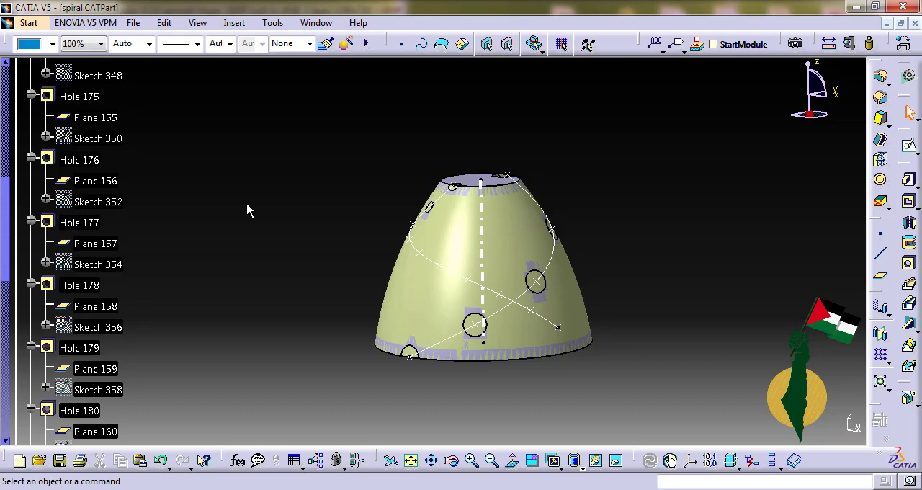